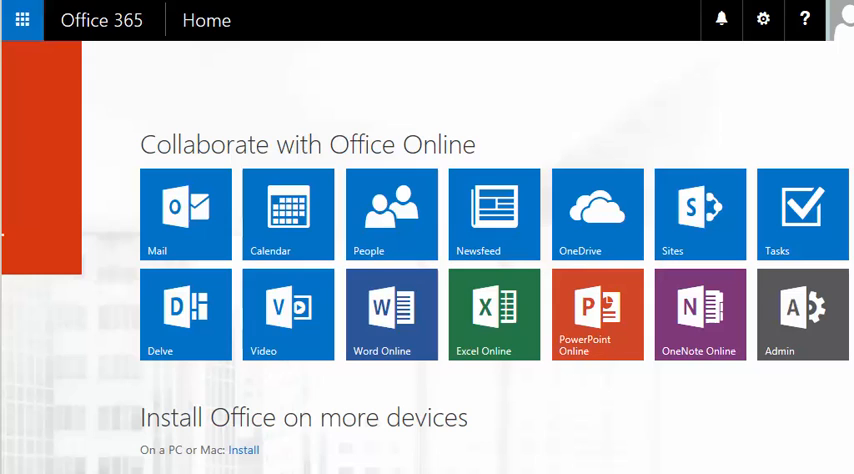
mouse_move(710, 238)
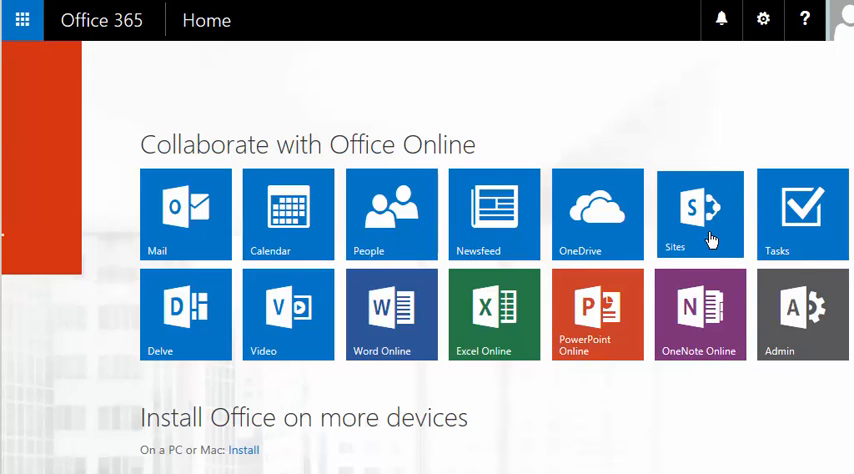
Go from the Office 365 home through the Sites tile to the Team Site.
left_click(699, 213)
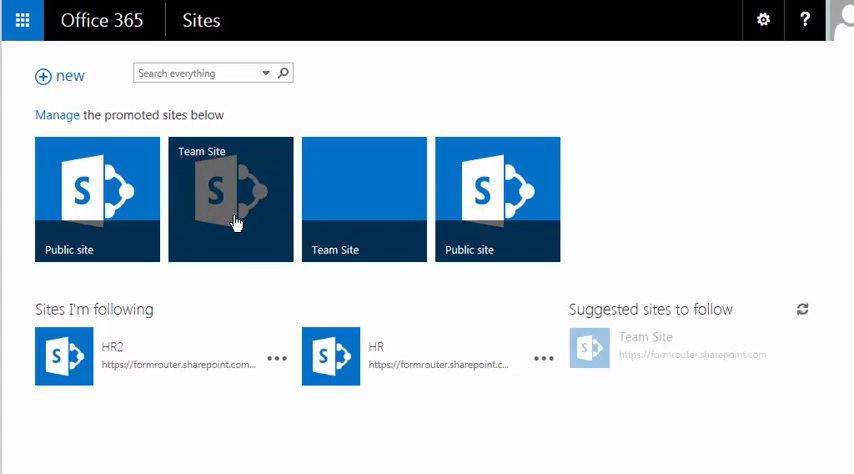
left_click(230, 199)
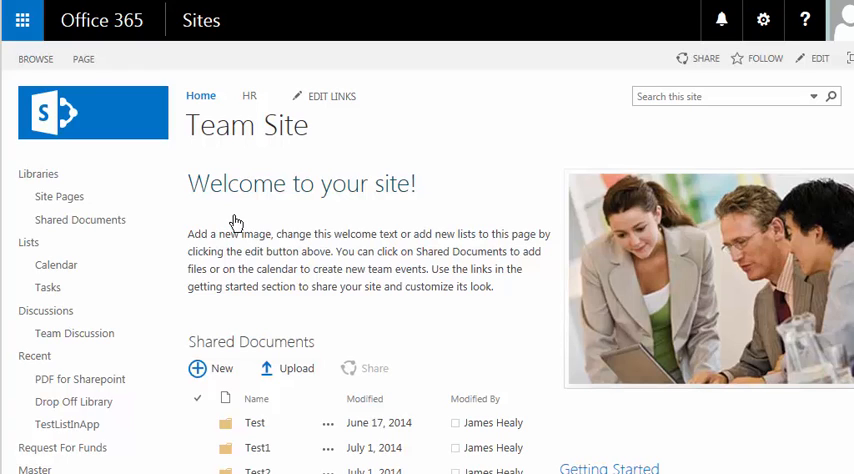
mouse_move(278, 232)
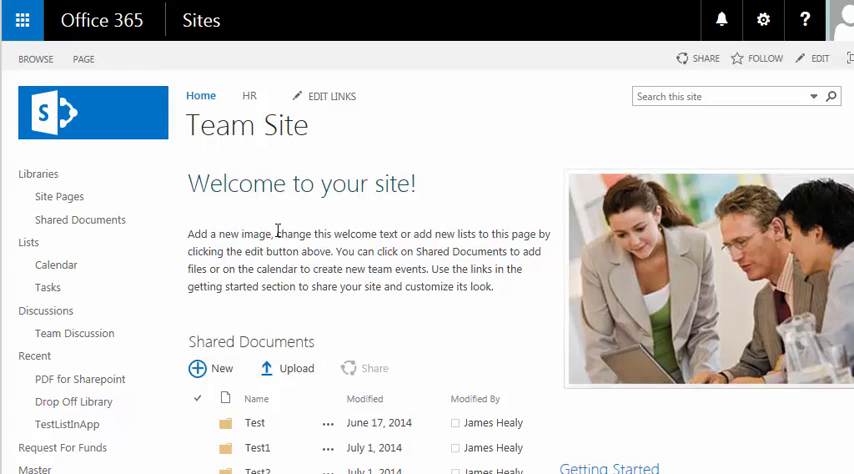
Open Site Contents from the left navigation and scroll to the PDF for Sharepoint app.
scroll("down", 3)
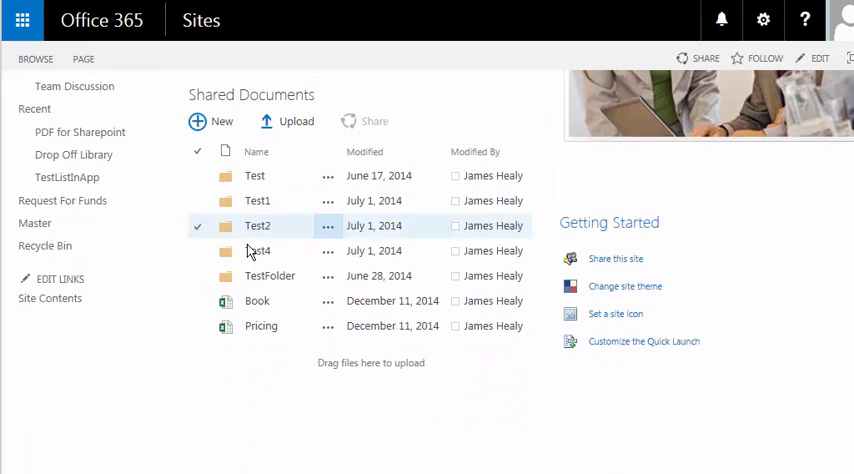
left_click(117, 336)
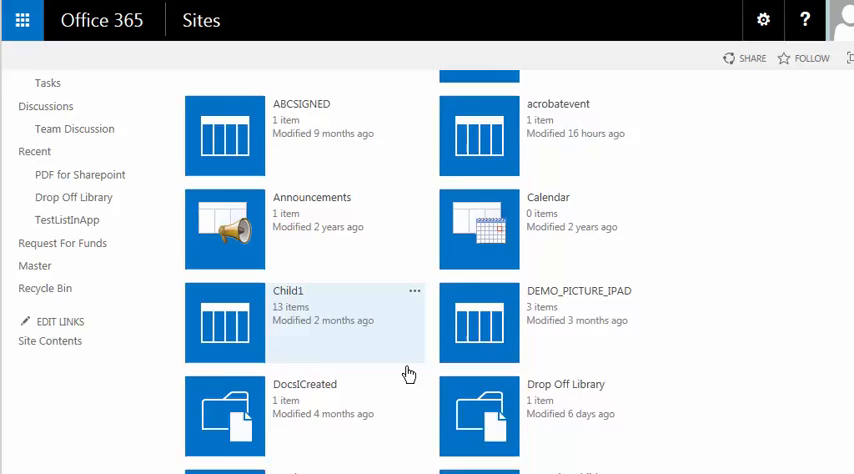
scroll("down", 3)
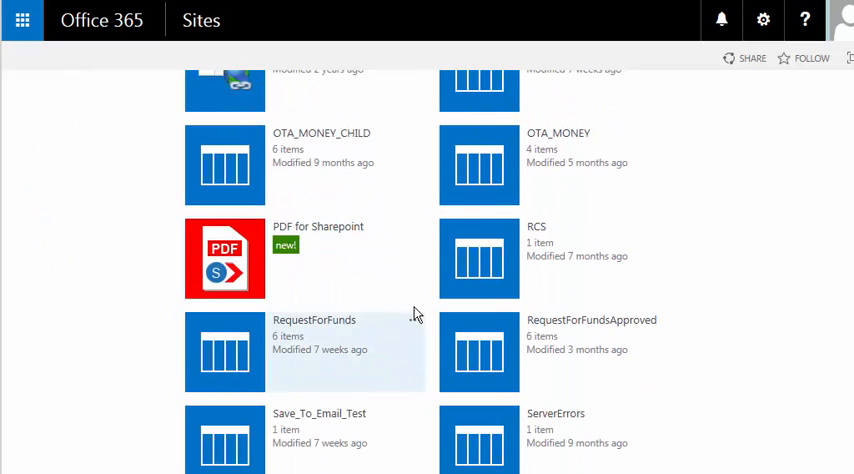
mouse_move(232, 268)
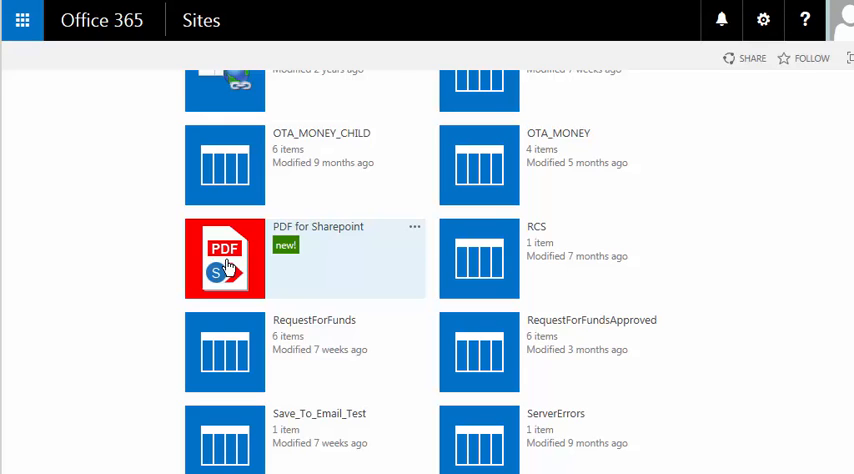
Launch the PDF for Sharepoint app from the Site Contents page.
left_click(224, 258)
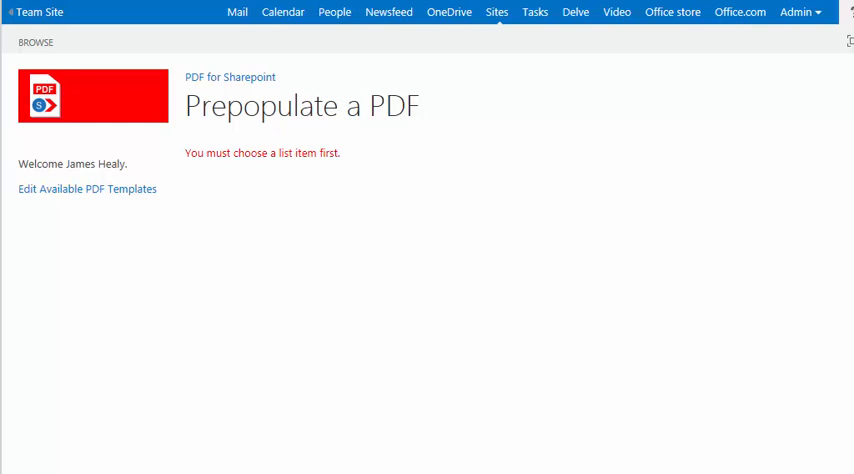
mouse_move(69, 262)
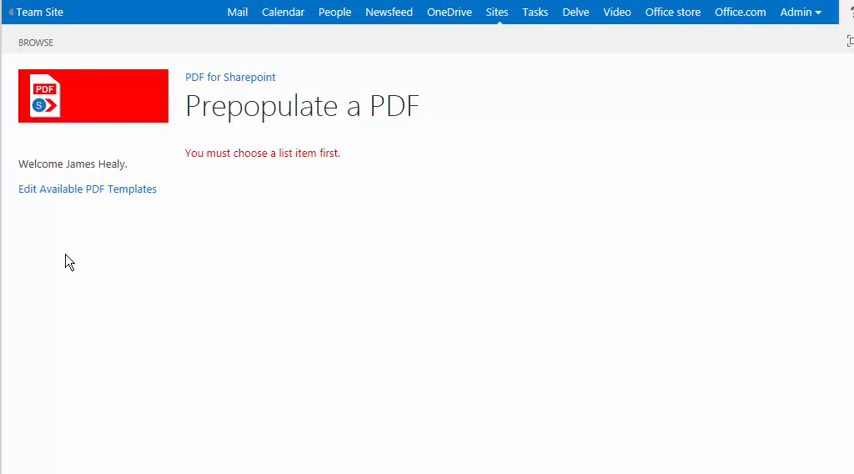
mouse_move(80, 196)
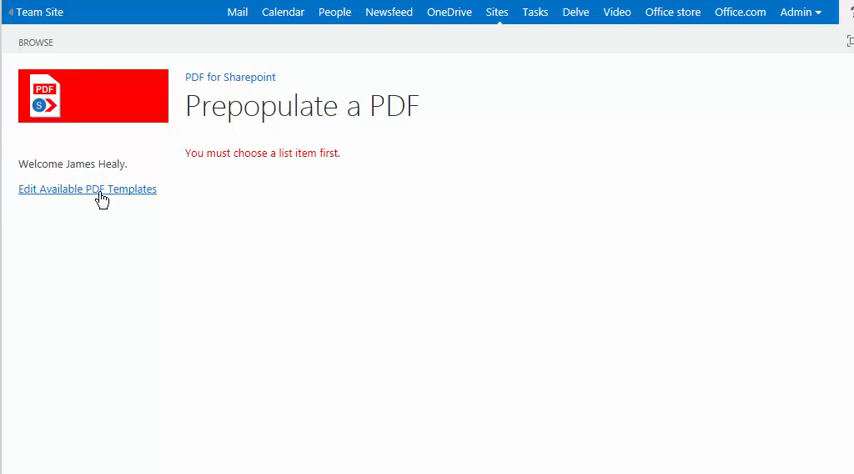
mouse_move(114, 197)
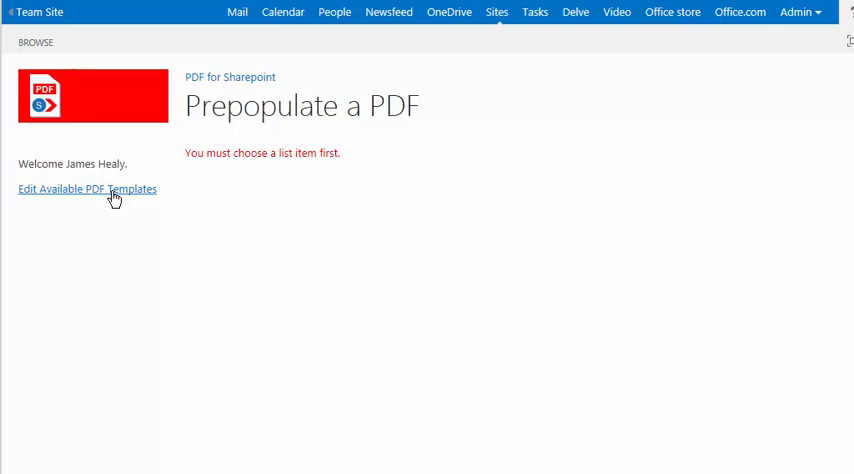
mouse_move(119, 198)
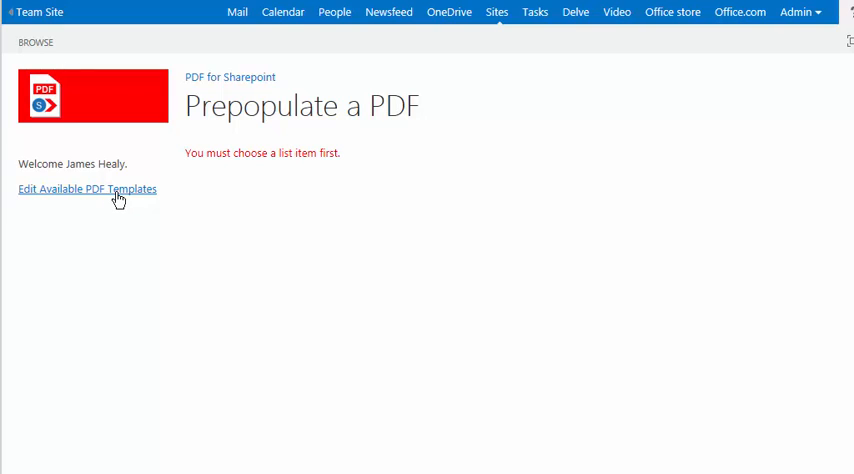
mouse_move(390, 300)
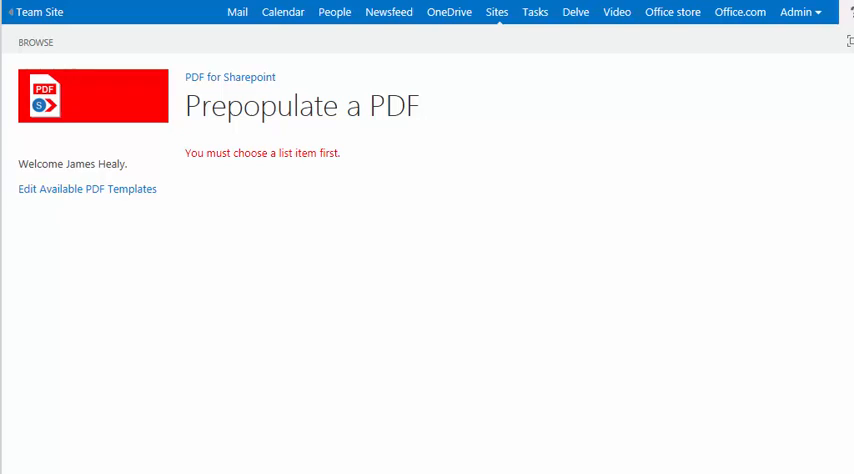
mouse_move(90, 200)
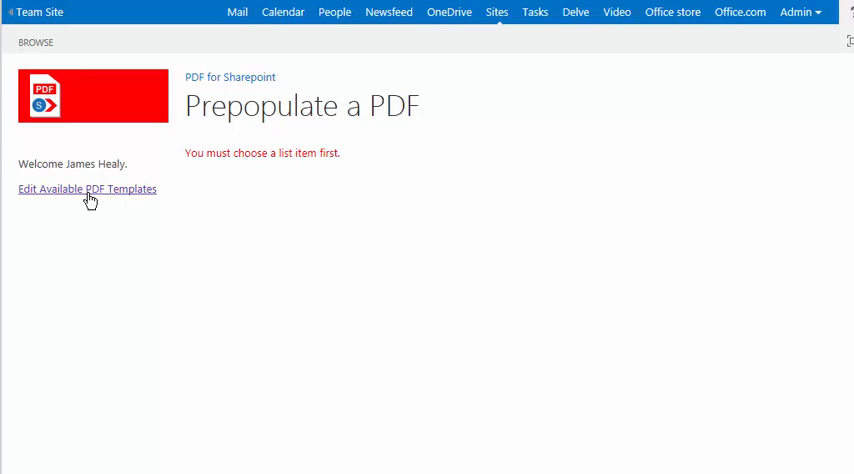
Start a new item in the Edit Available PDF Templates list.
left_click(87, 189)
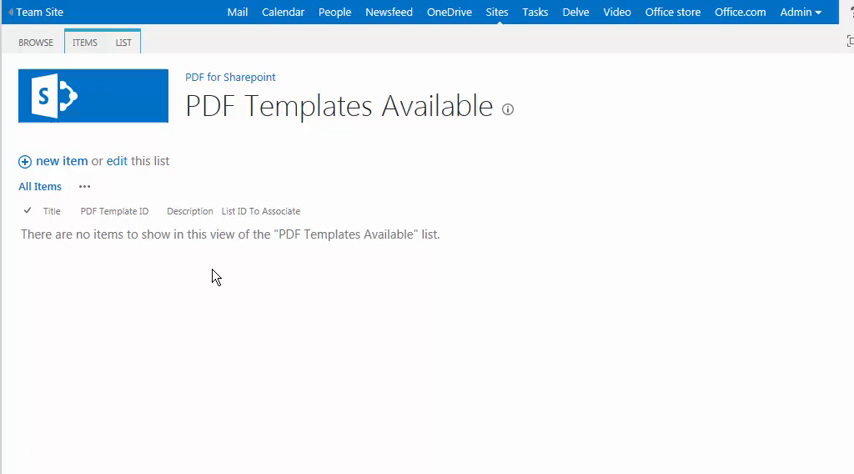
mouse_move(49, 172)
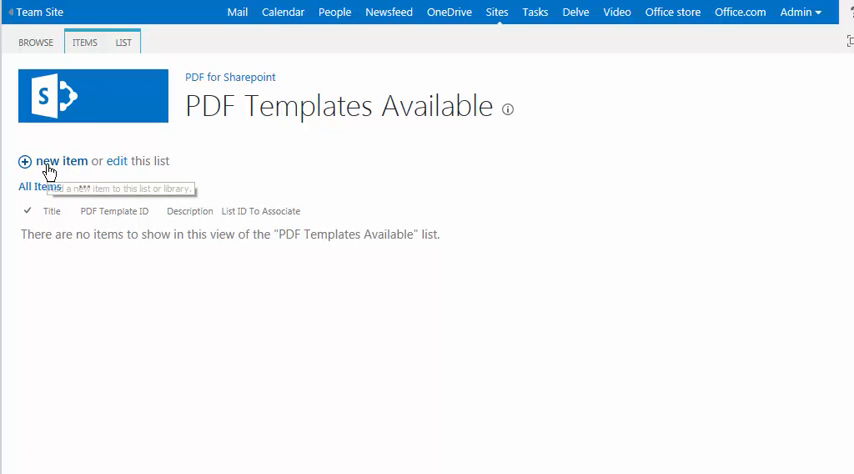
mouse_move(48, 170)
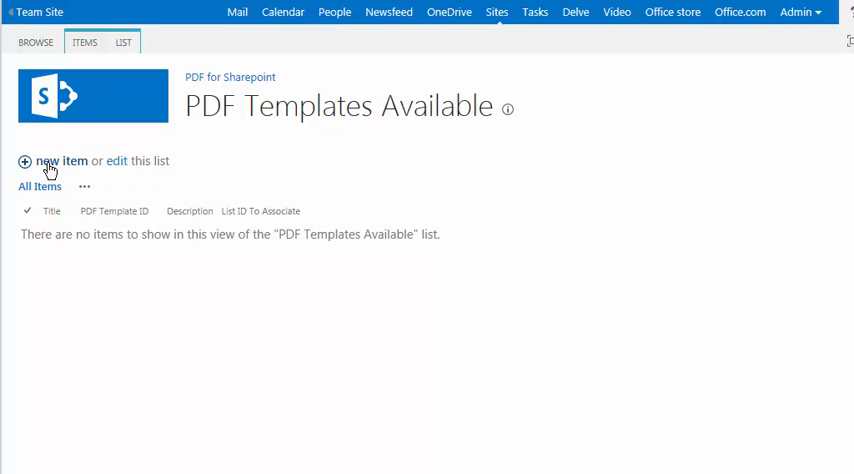
left_click(61, 161)
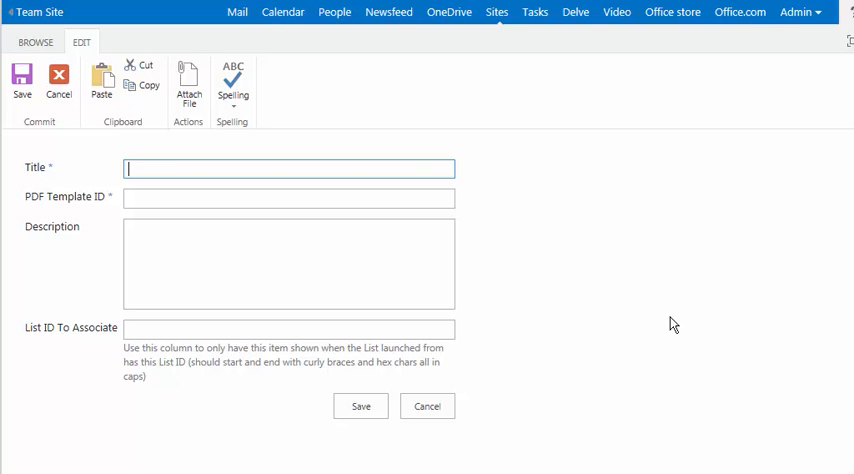
Enter Title 'TEST PDF TEMPLATE' and PDF Template ID 'TEST' in the new entry.
type("TEST PDF TEMPL")
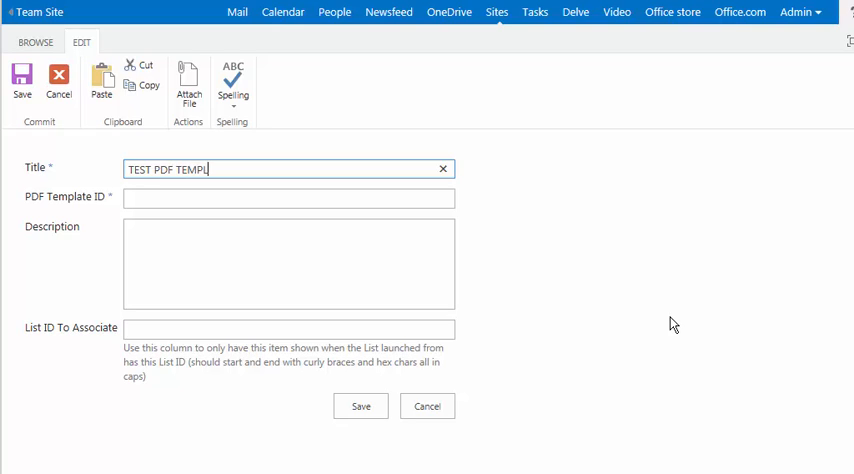
type("ATE")
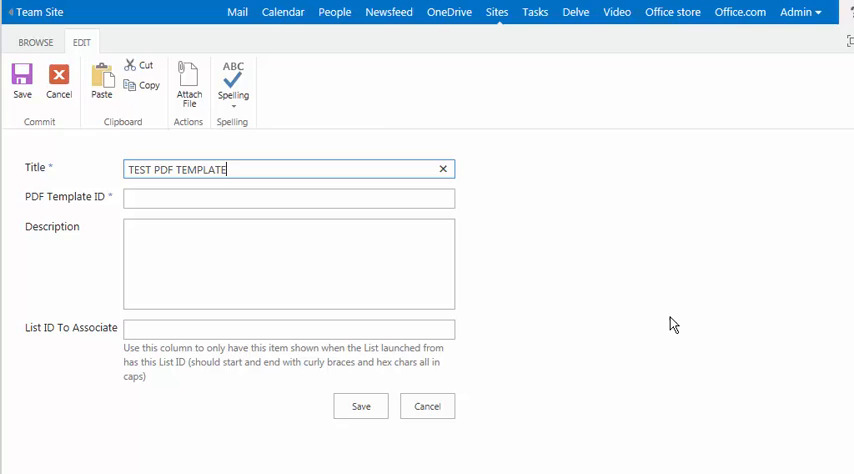
left_click(288, 198)
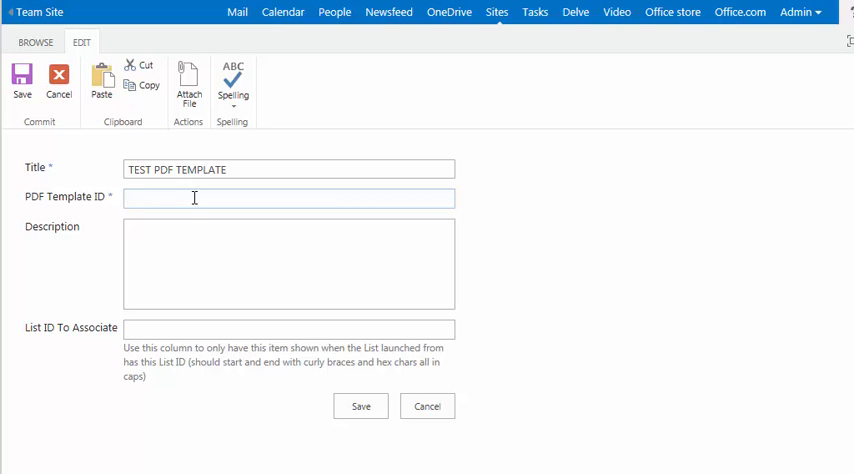
left_click(194, 197)
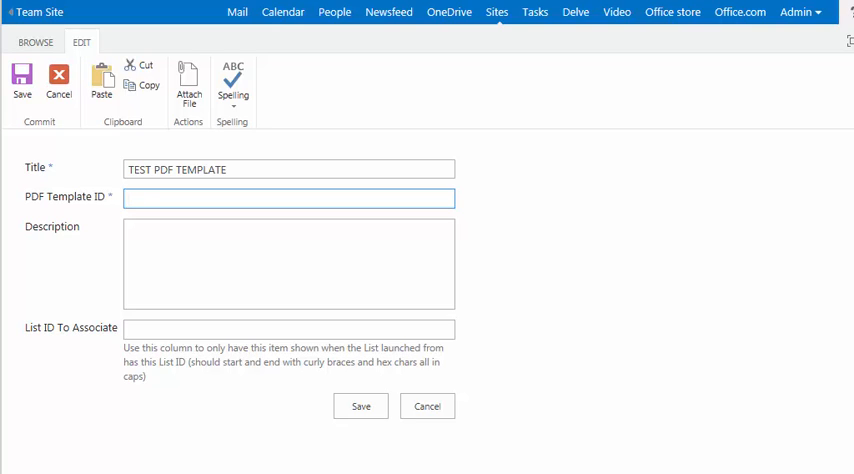
type("TE")
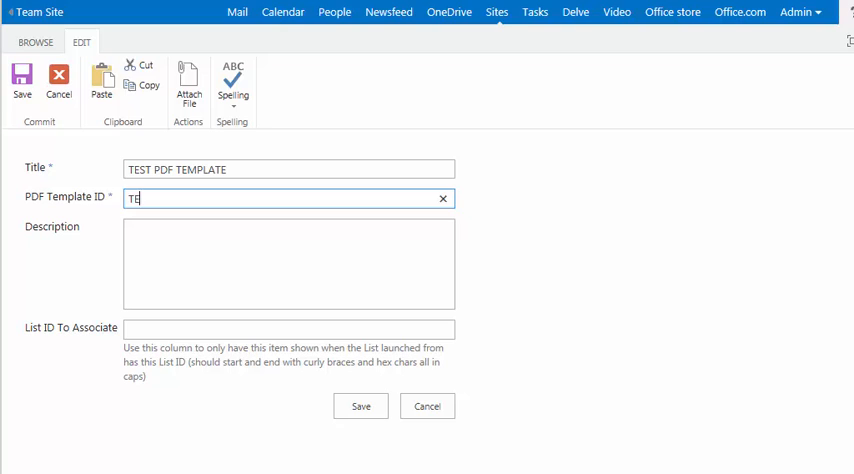
type("ST")
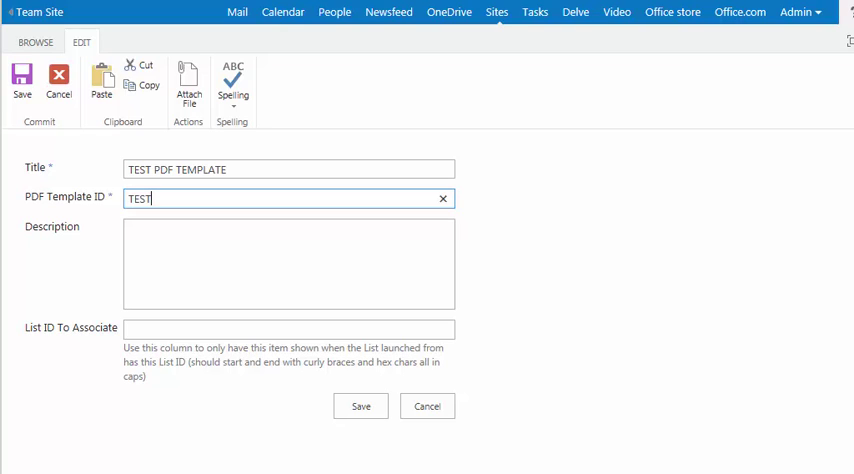
mouse_move(70, 227)
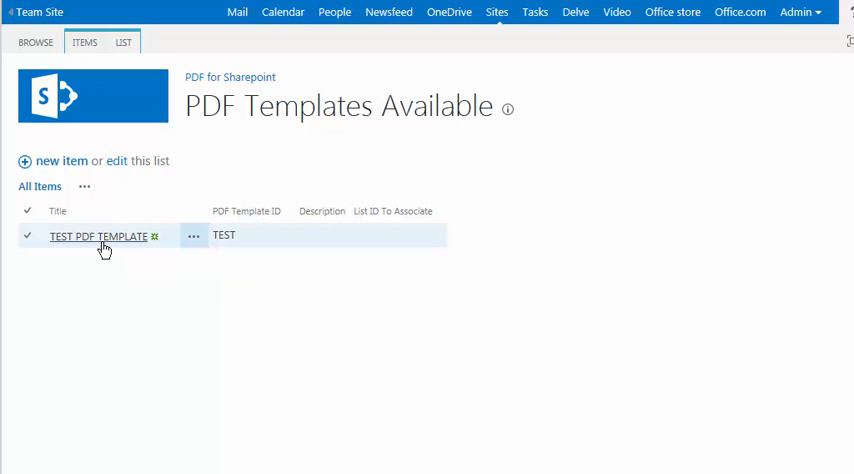
mouse_move(110, 247)
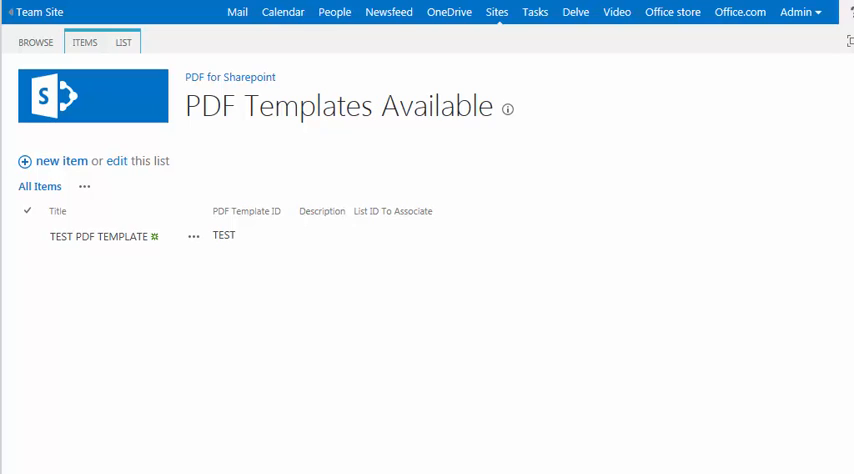
mouse_move(92, 119)
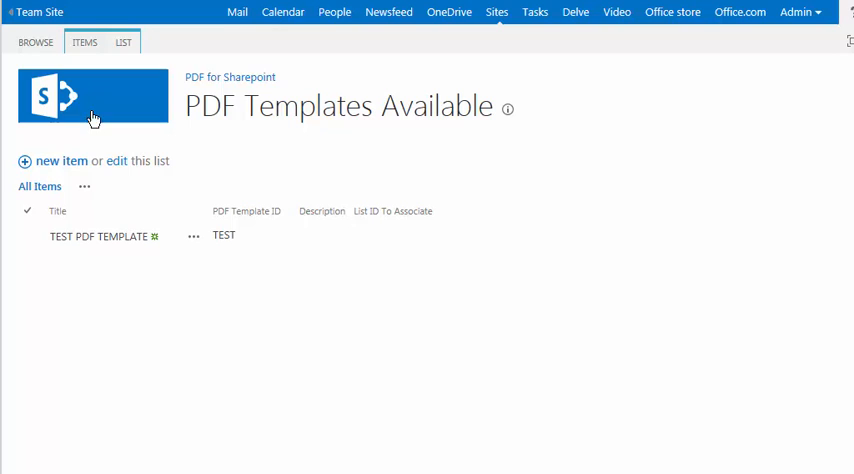
mouse_move(497, 355)
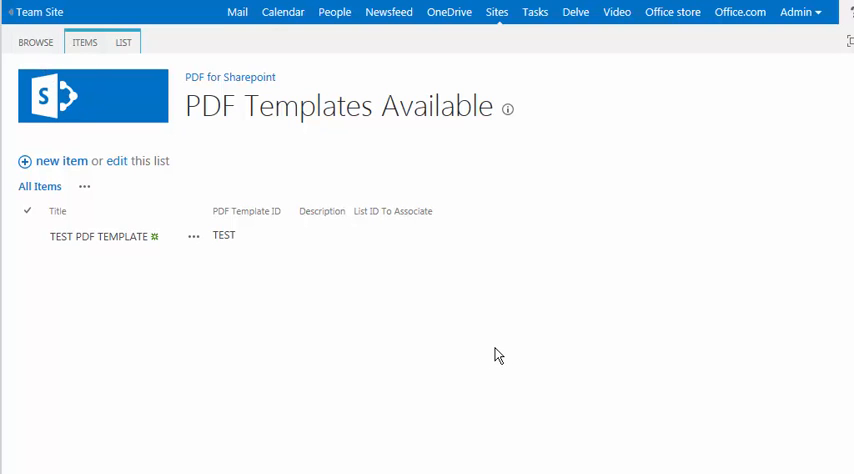
Return to the Team Site home and scroll down to the acrobatevent list.
left_click(40, 11)
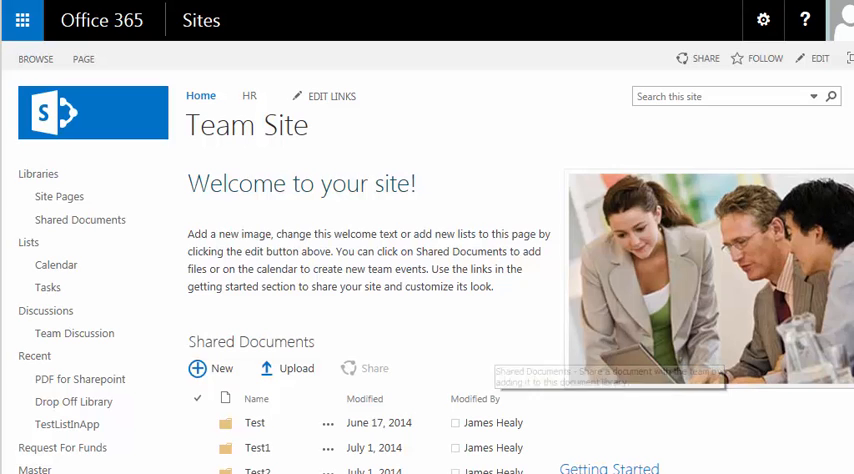
scroll("down", 3)
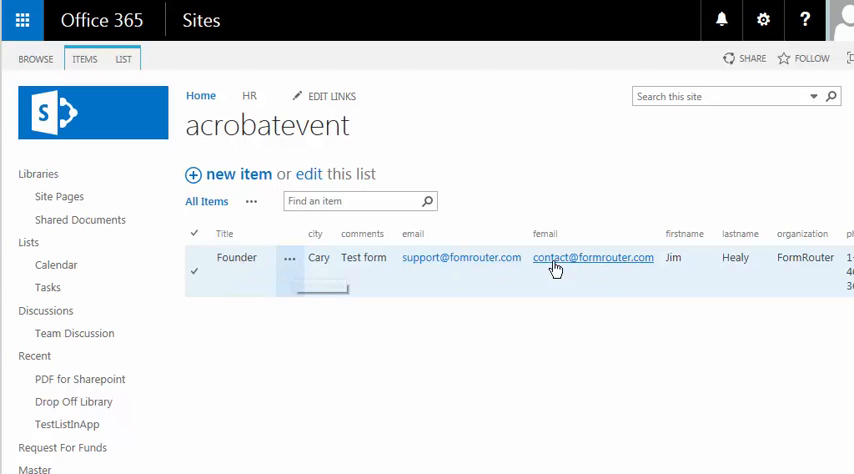
mouse_move(290, 267)
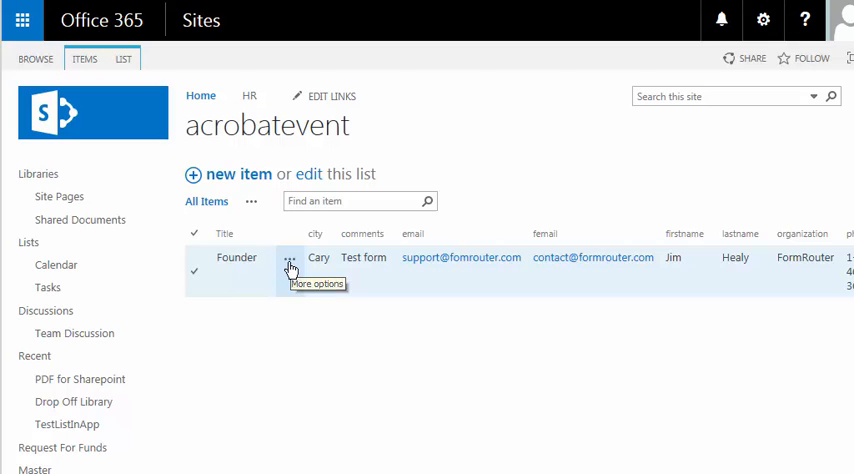
Choose Advanced > Prefill a PDF from the Founder item's options menu.
left_click(290, 264)
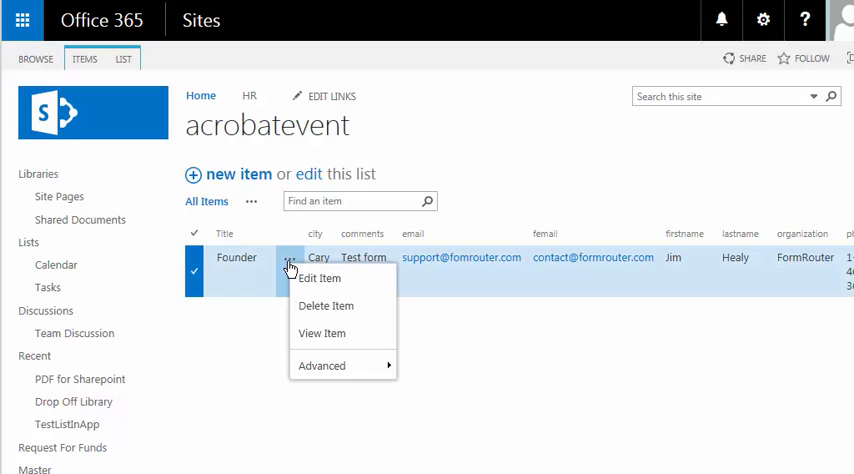
mouse_move(322, 366)
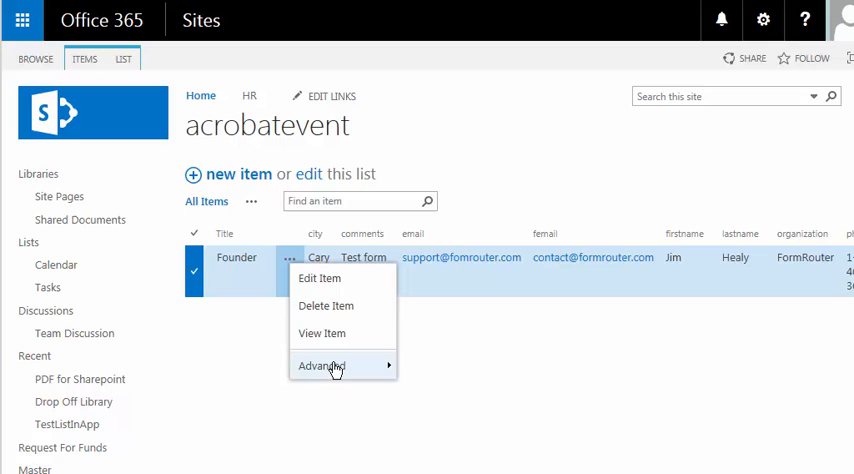
mouse_move(322, 365)
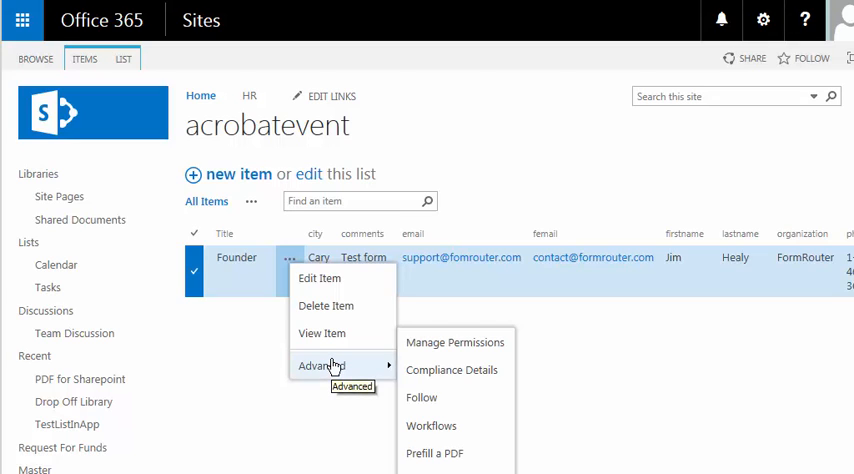
mouse_move(422, 454)
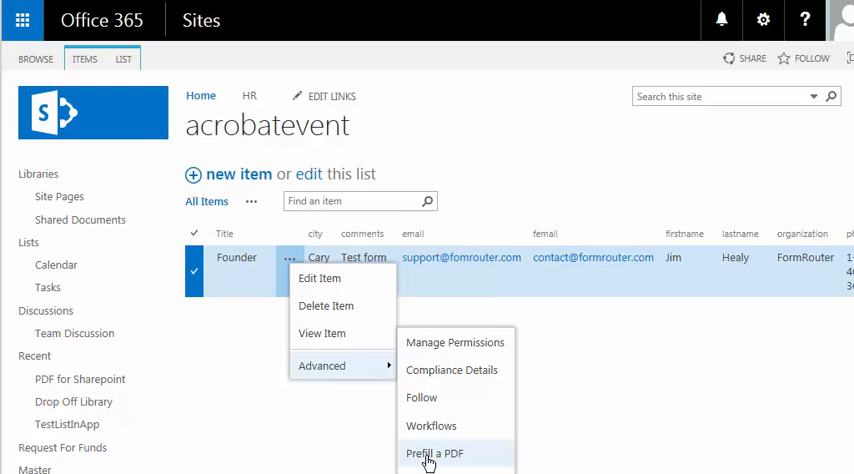
left_click(434, 452)
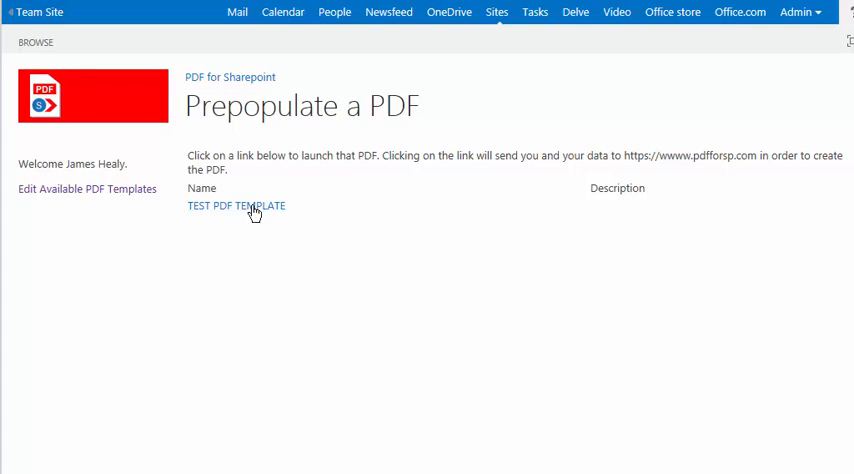
Launch the TEST PDF TEMPLATE link for the Founder item.
left_click(236, 206)
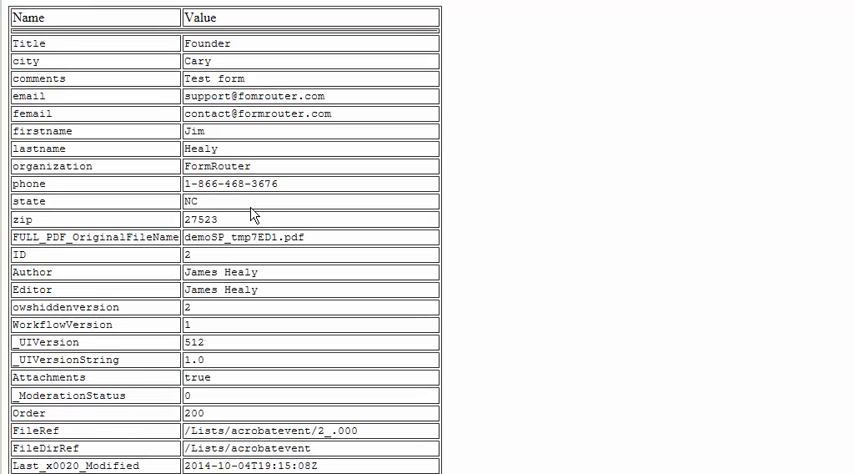
mouse_move(110, 307)
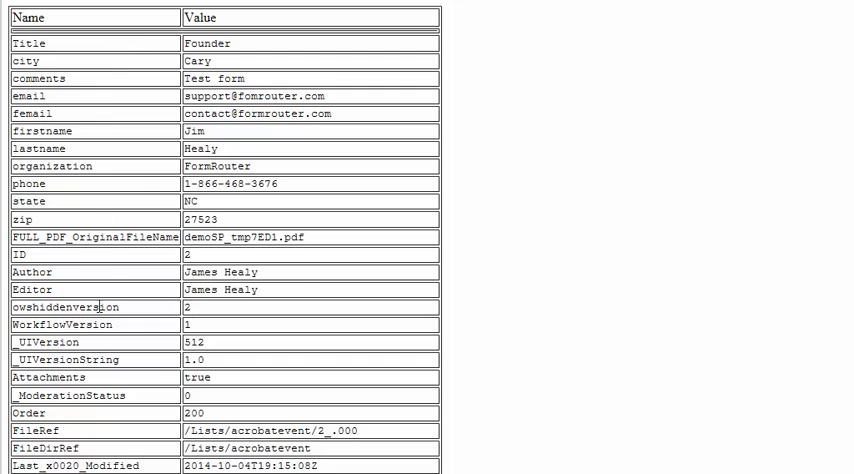
Scroll the Founder field table and highlight the firstname field and its value Jim.
scroll("down", 3)
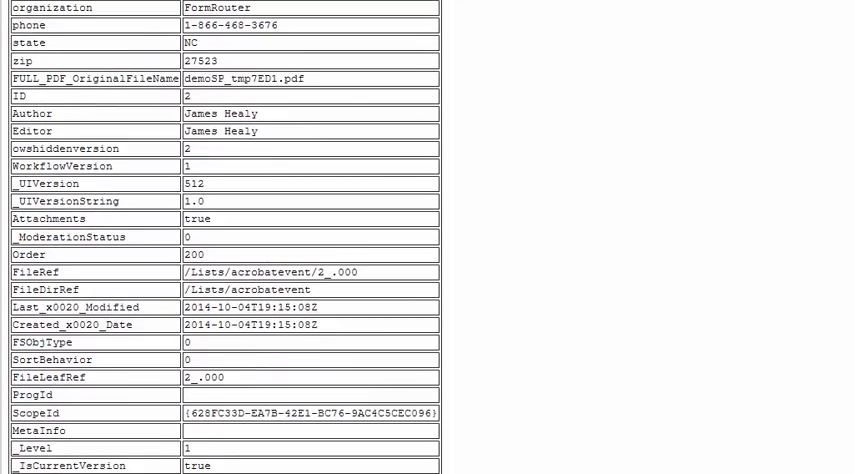
scroll("down", 3)
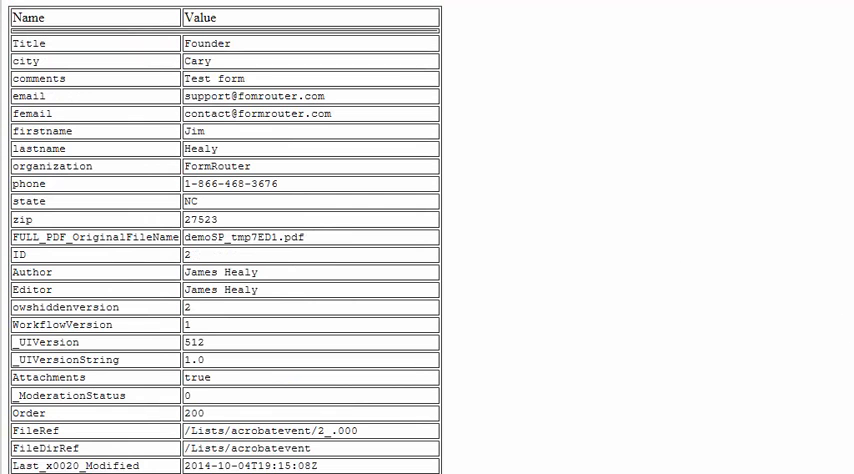
mouse_move(91, 148)
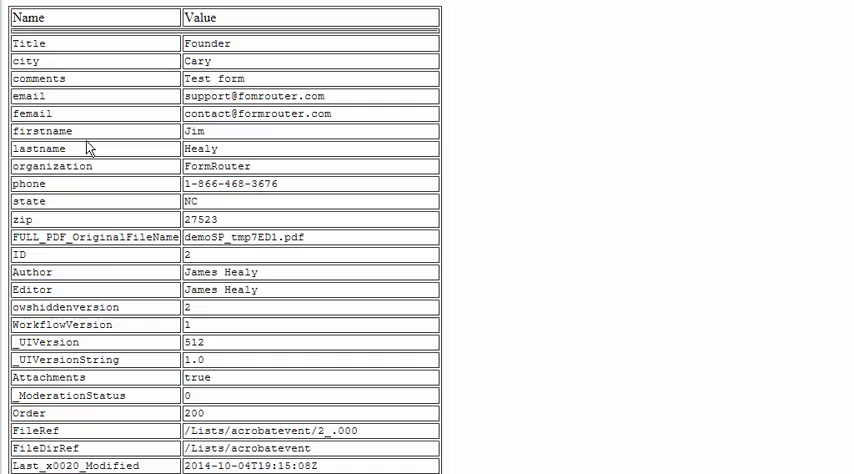
double_click(56, 131)
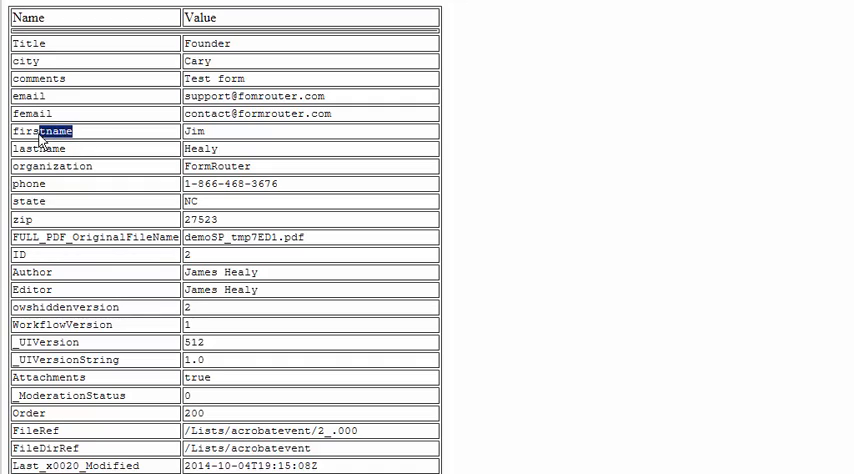
double_click(45, 131)
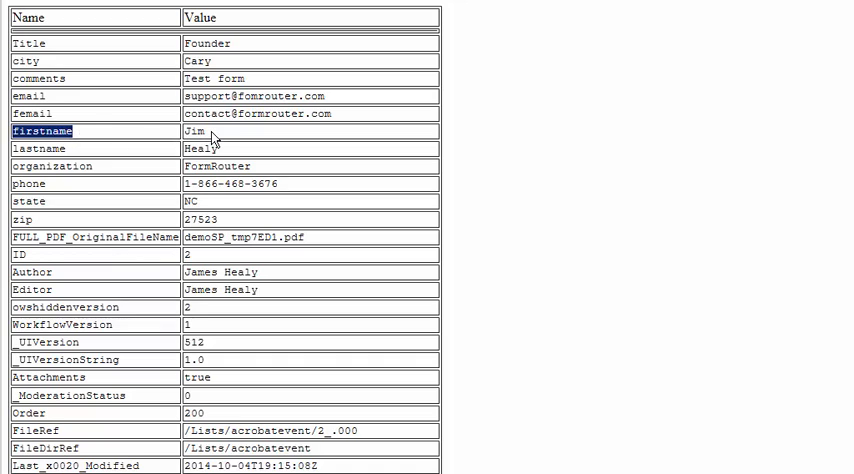
double_click(193, 131)
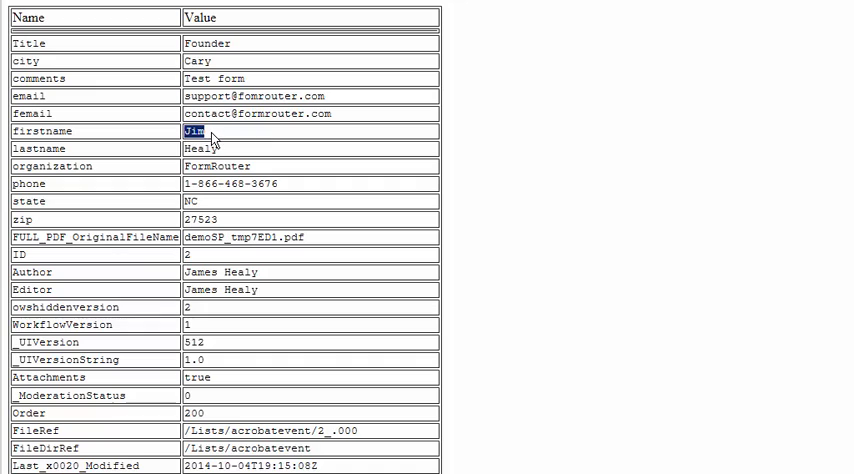
mouse_move(112, 145)
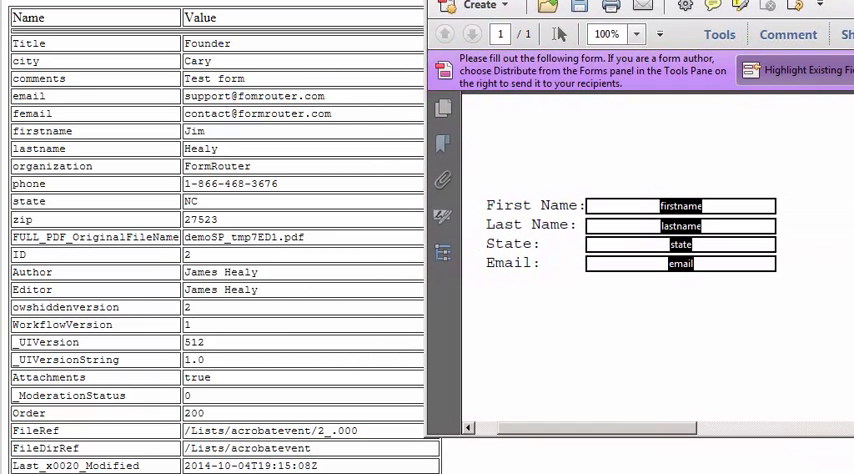
mouse_move(724, 340)
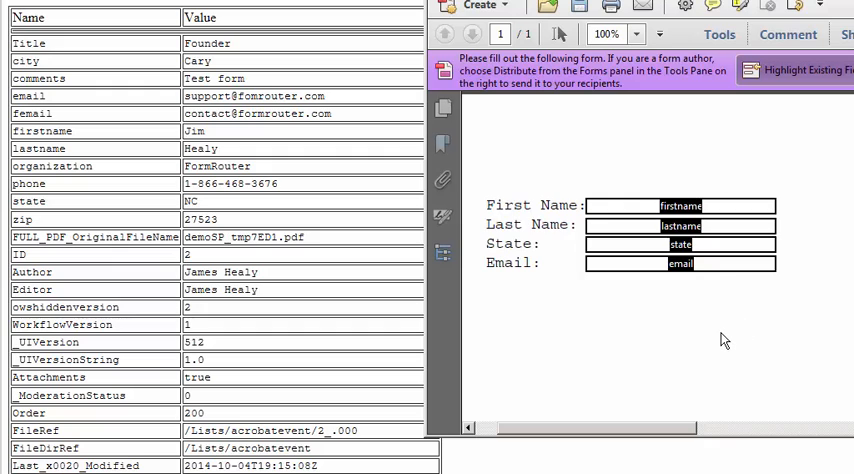
Bring up the Acrobat form with First Name, Last Name, State and Email fields beside the table.
left_click(683, 224)
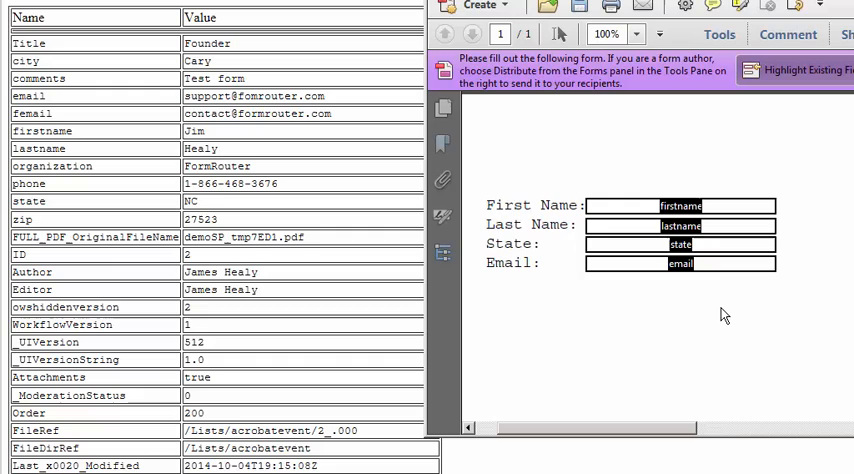
left_click(680, 206)
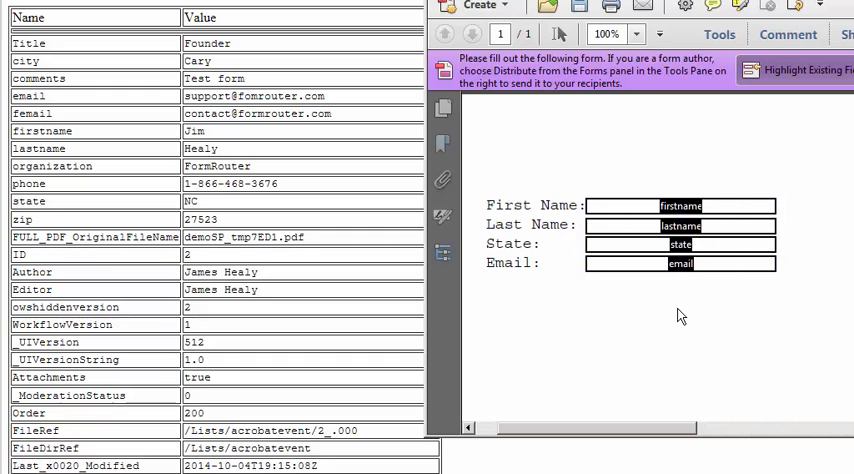
mouse_move(72, 148)
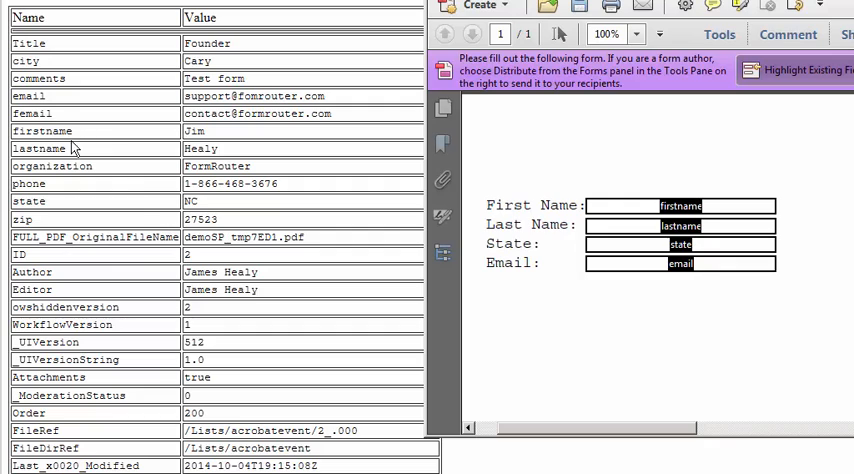
mouse_move(73, 160)
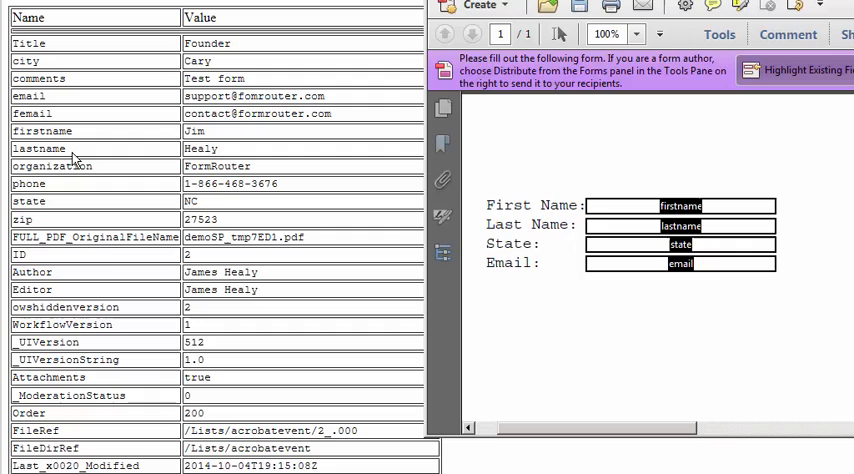
mouse_move(127, 161)
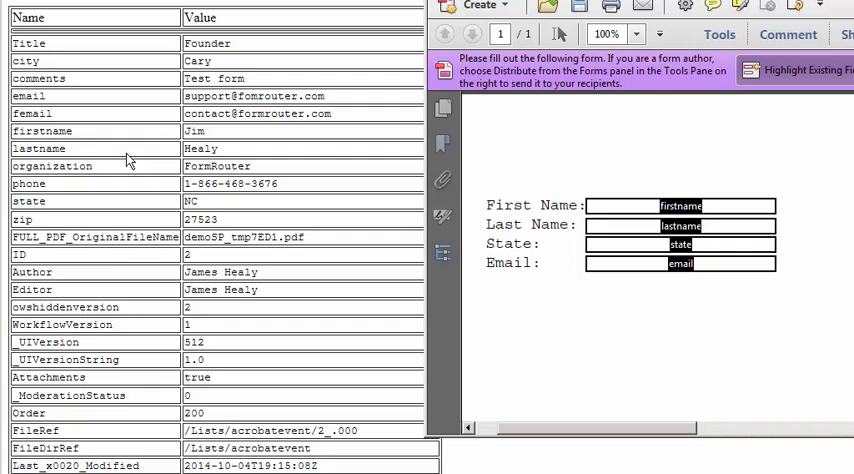
mouse_move(137, 195)
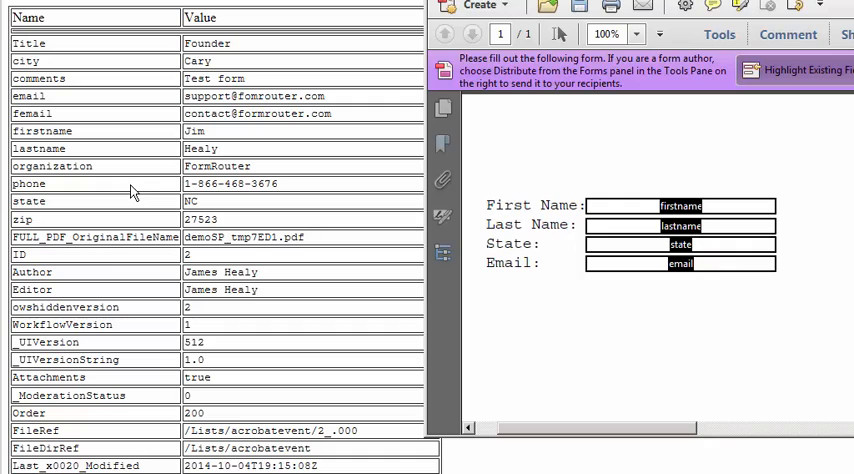
mouse_move(80, 147)
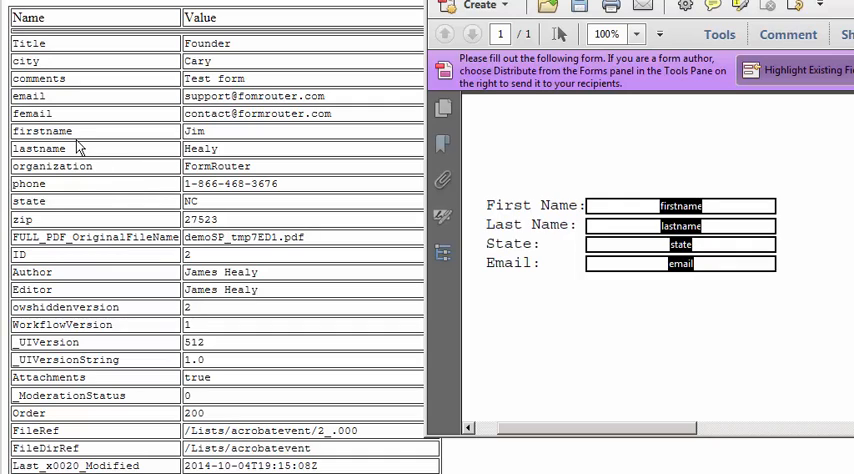
mouse_move(585, 207)
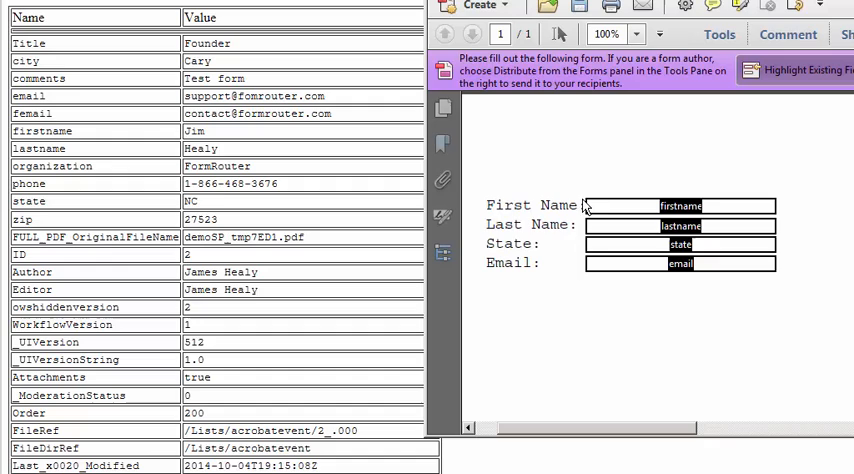
left_click(680, 206)
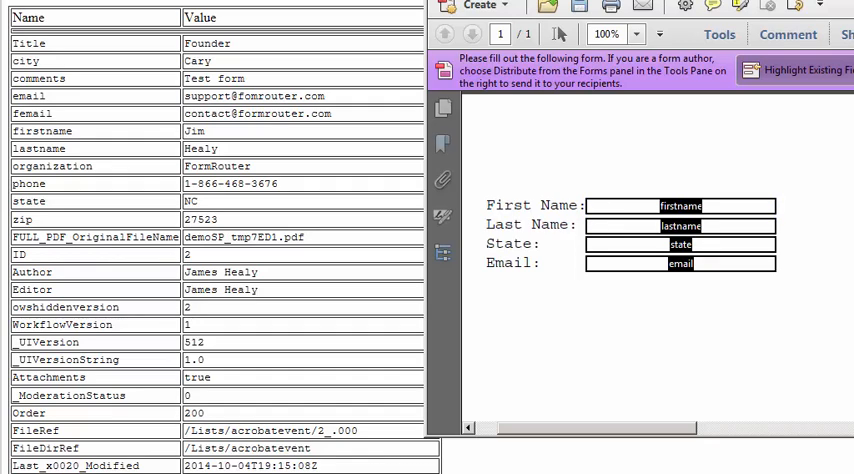
mouse_move(743, 342)
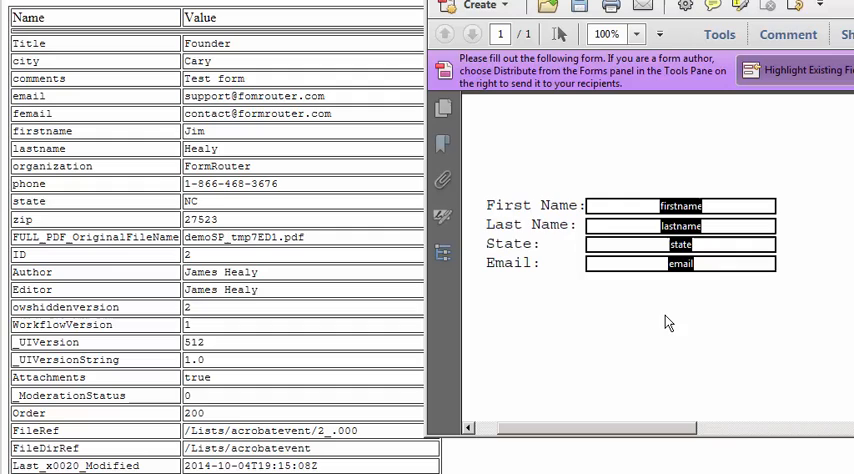
mouse_move(69, 183)
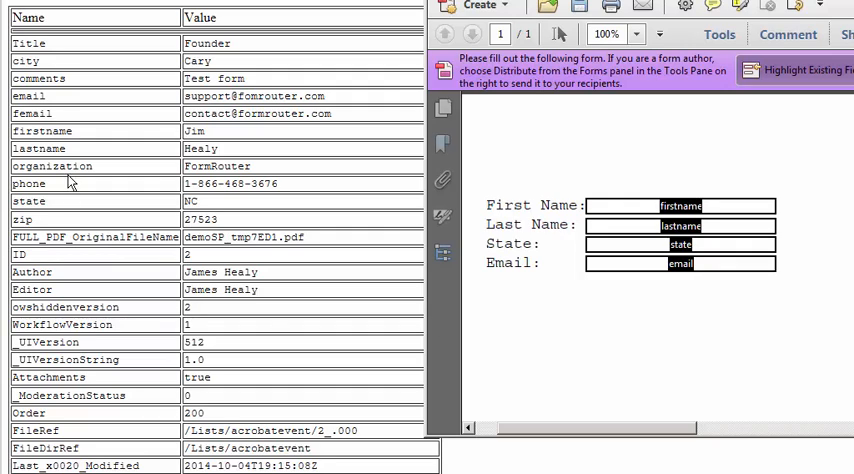
mouse_move(72, 165)
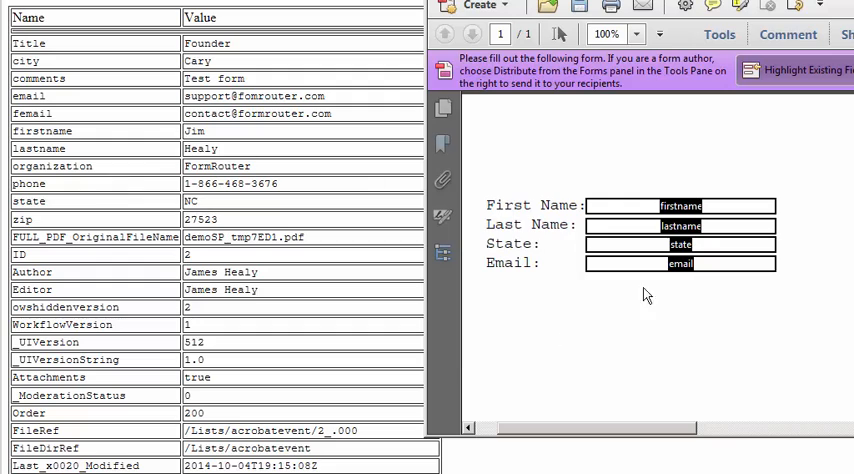
mouse_move(616, 351)
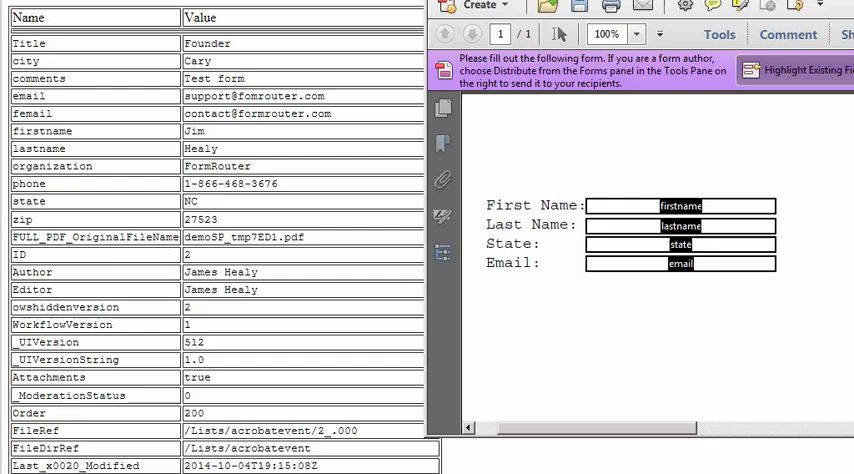
Select the firstname text field in the Acrobat form for editing.
left_click(680, 206)
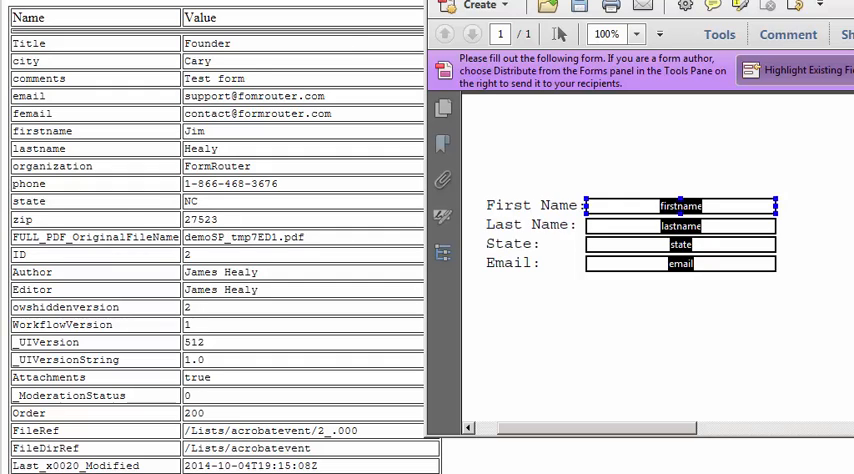